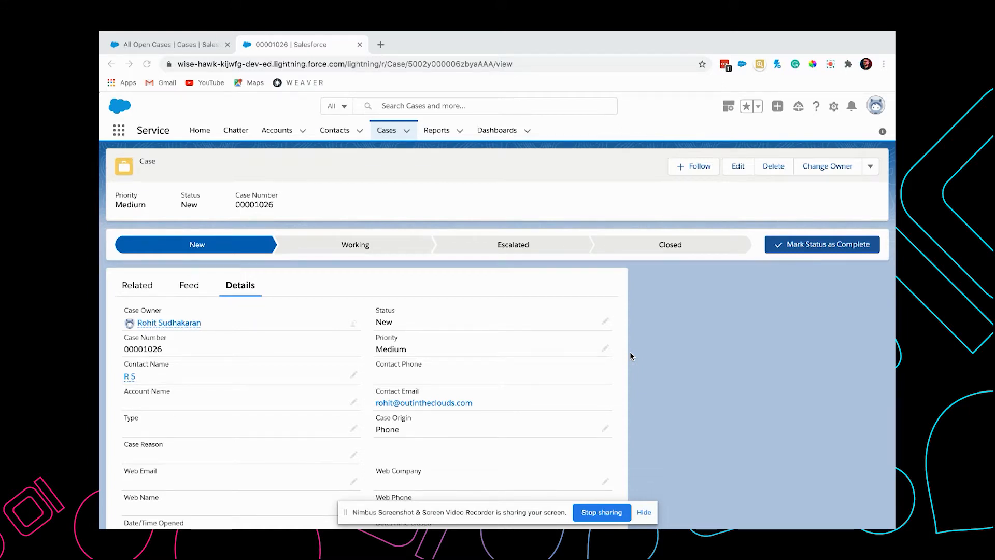
mouse_move(537, 308)
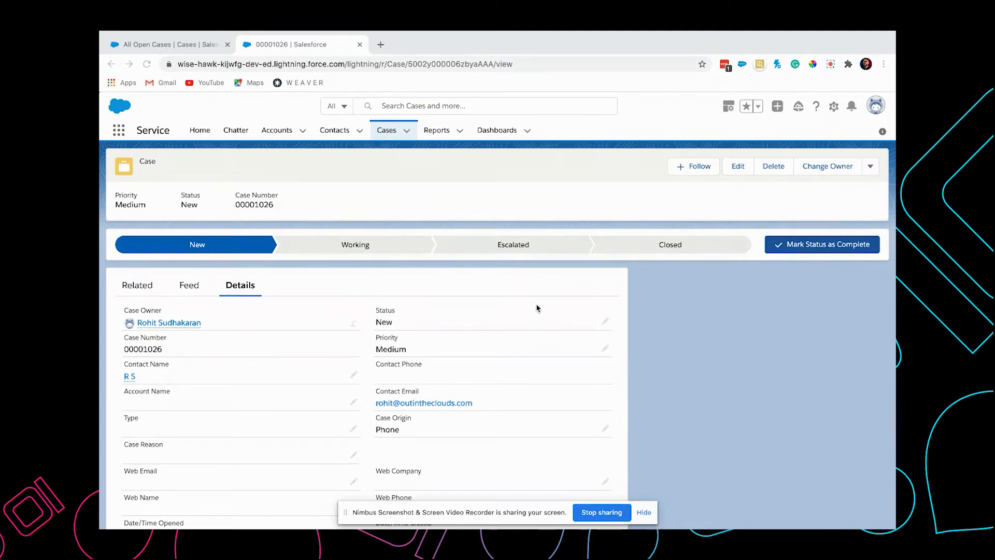
mouse_move(493, 269)
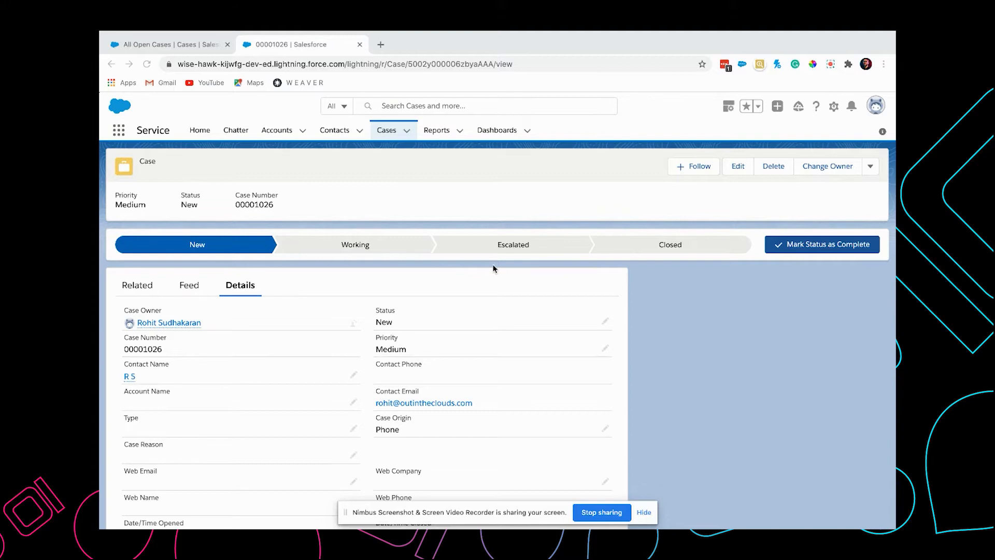
mouse_move(515, 251)
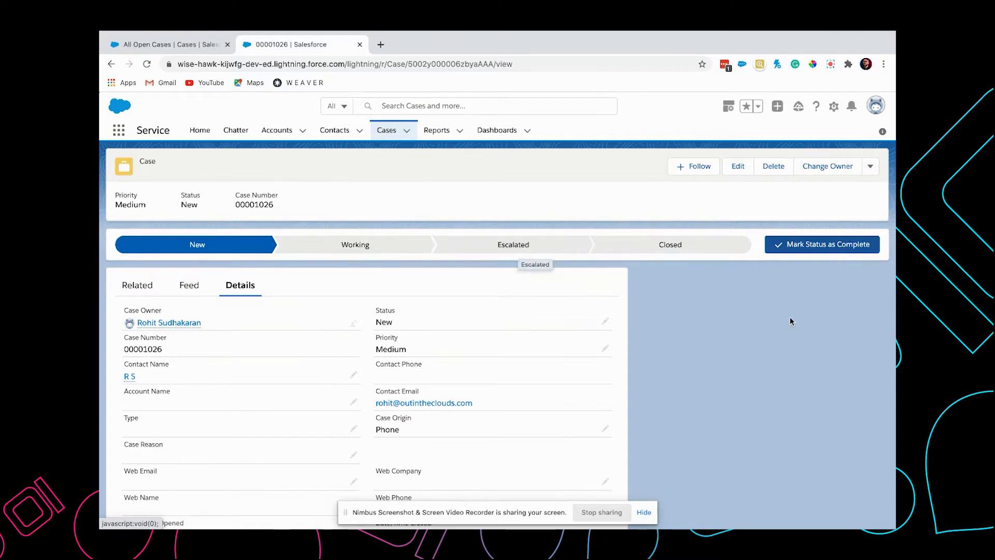
mouse_move(422, 98)
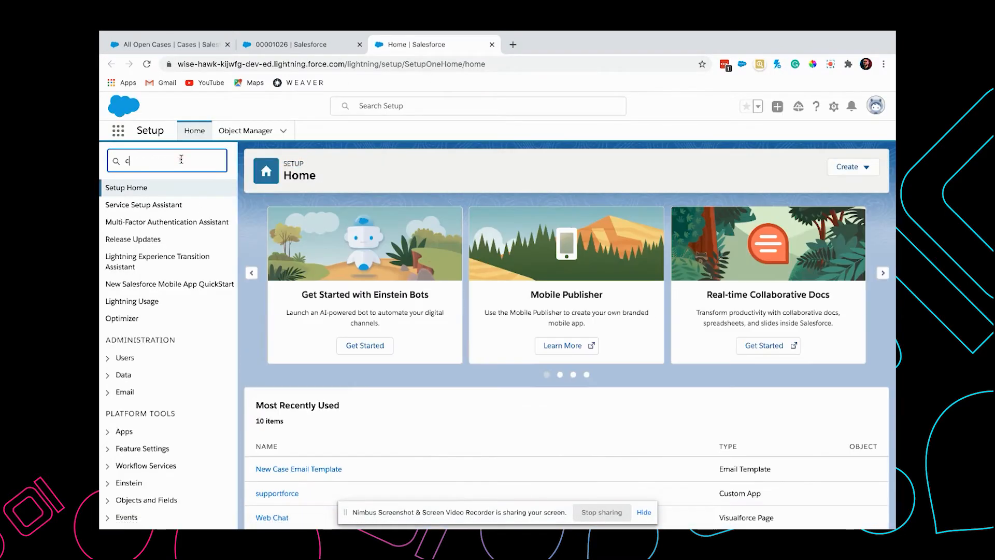
Find Classic Email Templates via Quick Find and view the New Case Email Template
type("lassic")
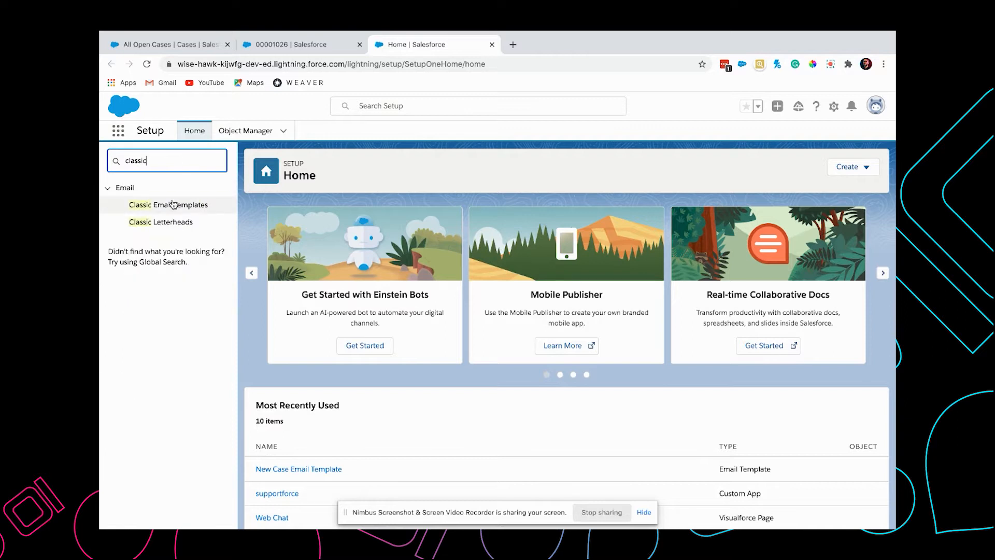
left_click(168, 204)
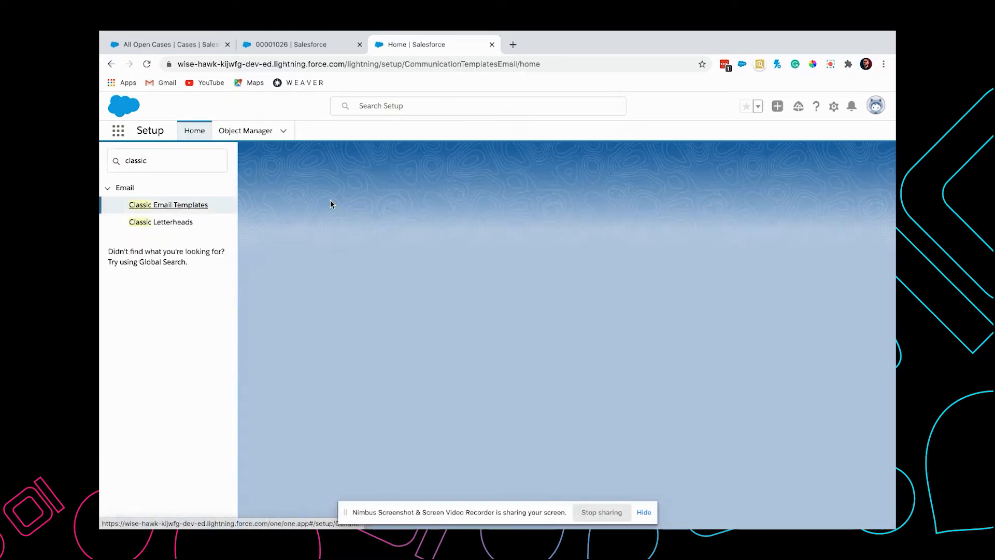
left_click(168, 204)
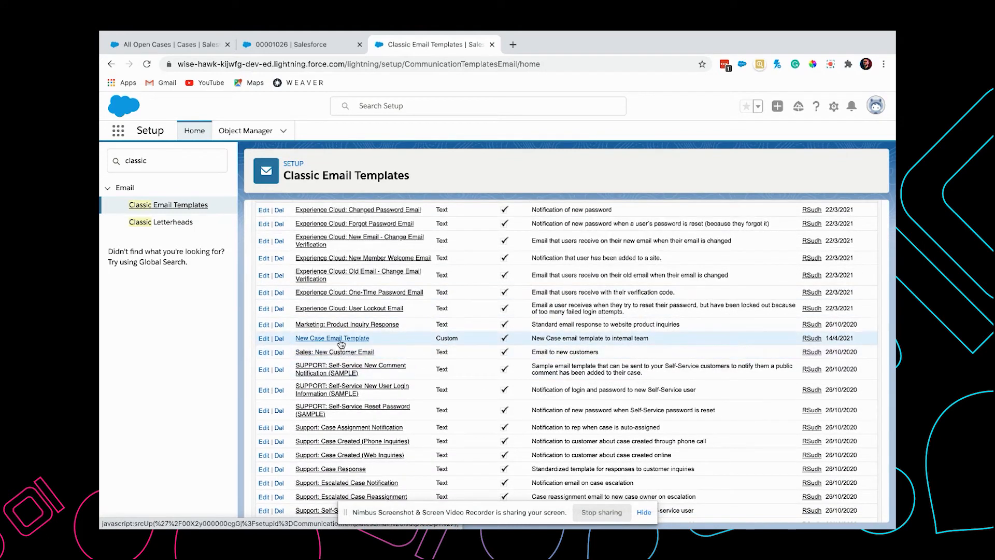
left_click(331, 338)
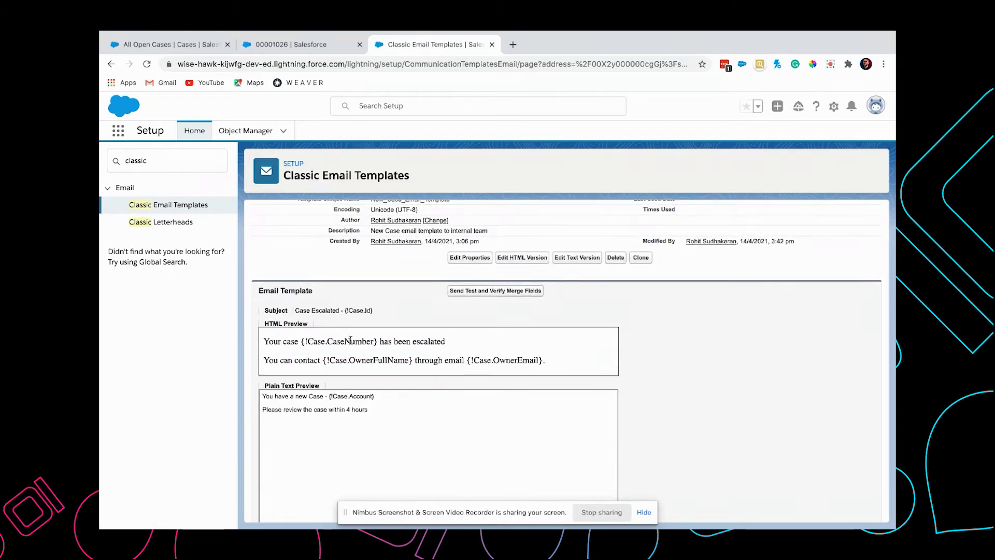
mouse_move(499, 388)
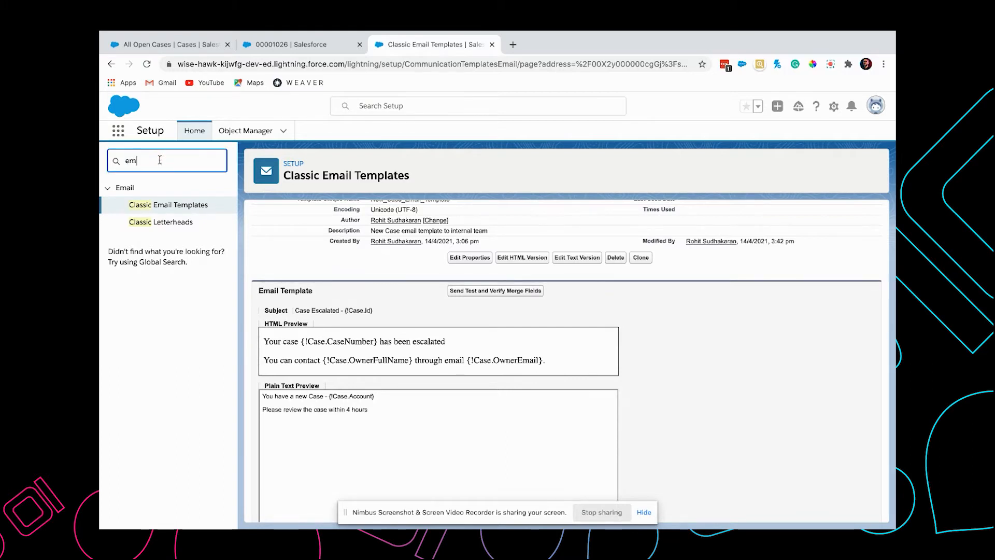
Start a new email alert from the Email Alerts setup page
type("email alert")
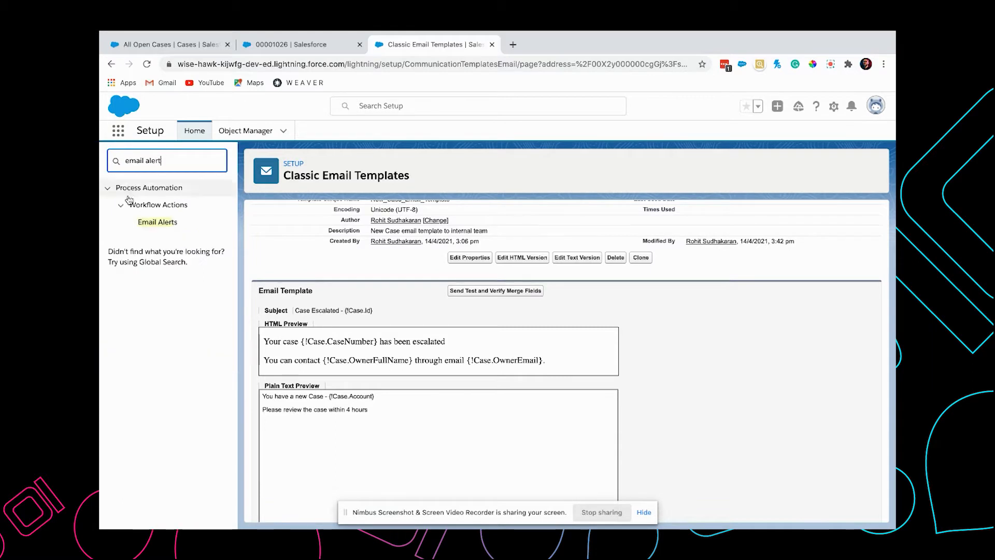
left_click(157, 221)
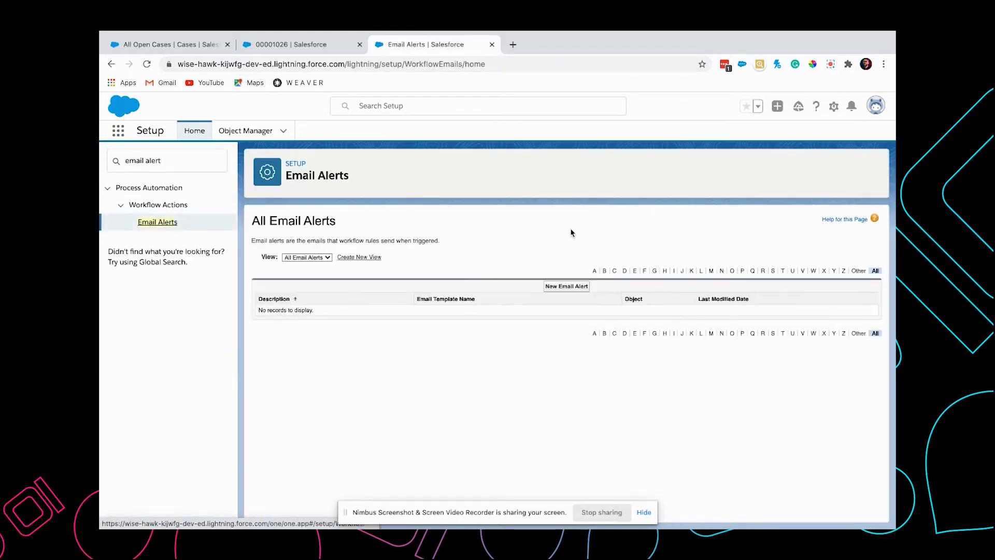
left_click(566, 286)
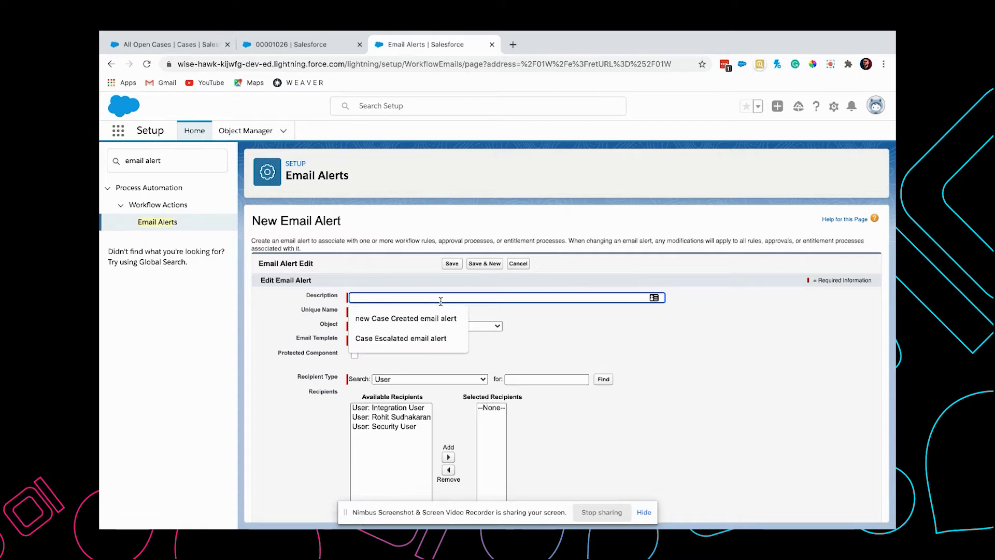
Describe the alert as 'Status Escalated Email Alert' and apply it to the Case object
type("Status")
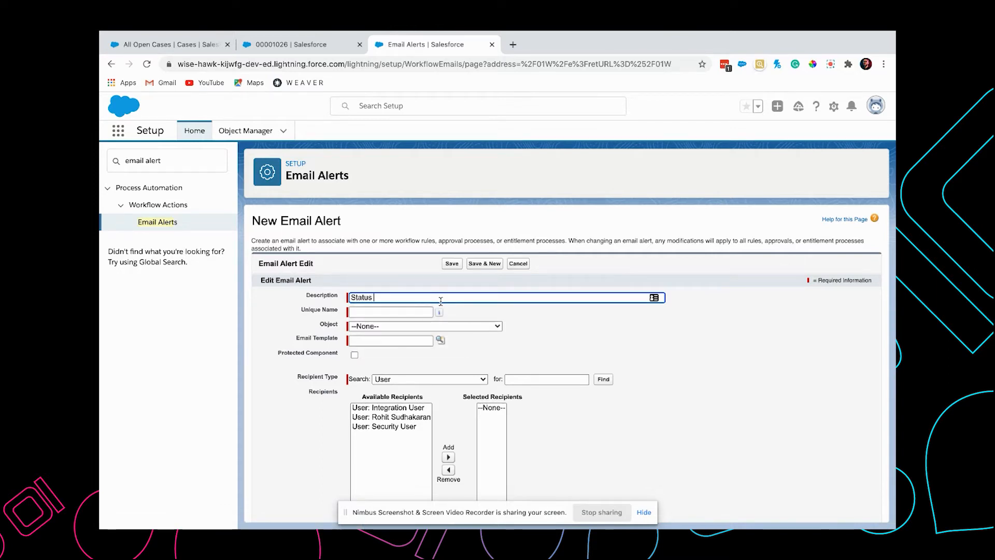
type("Escalated Em")
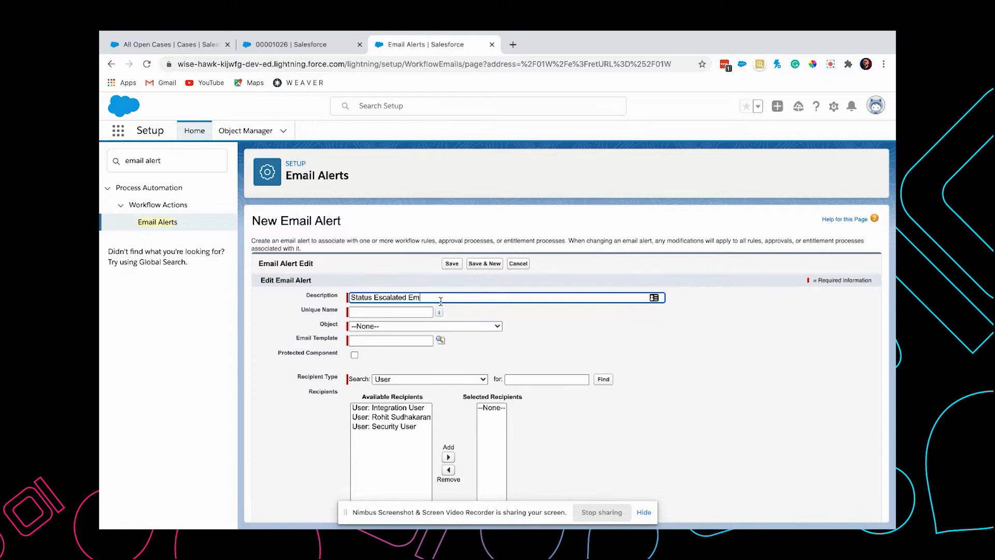
type("ail Alert")
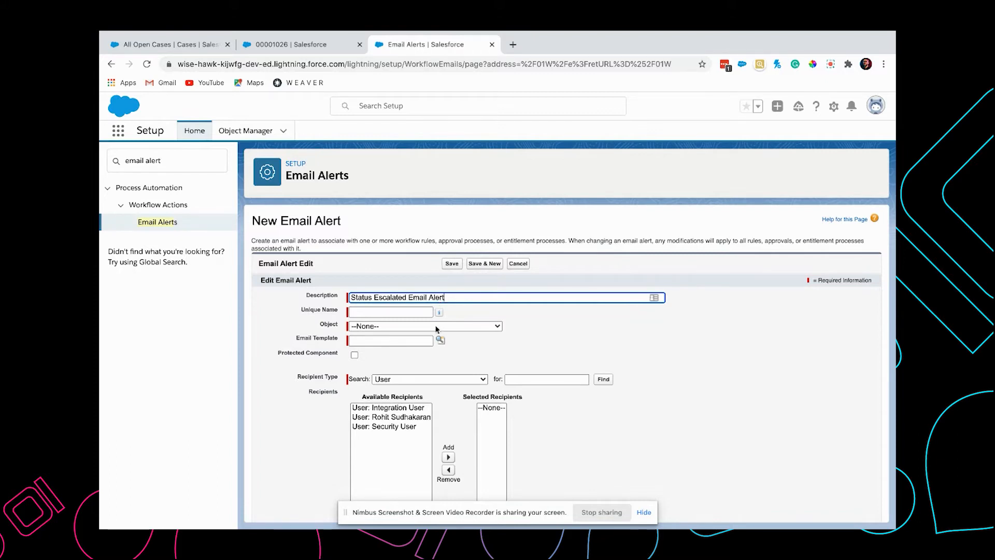
left_click(424, 326)
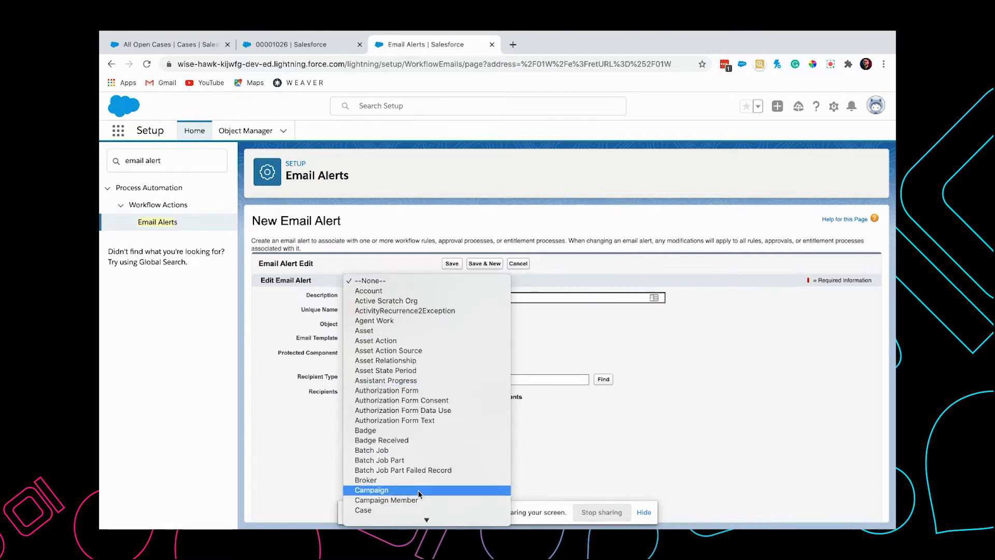
left_click(363, 510)
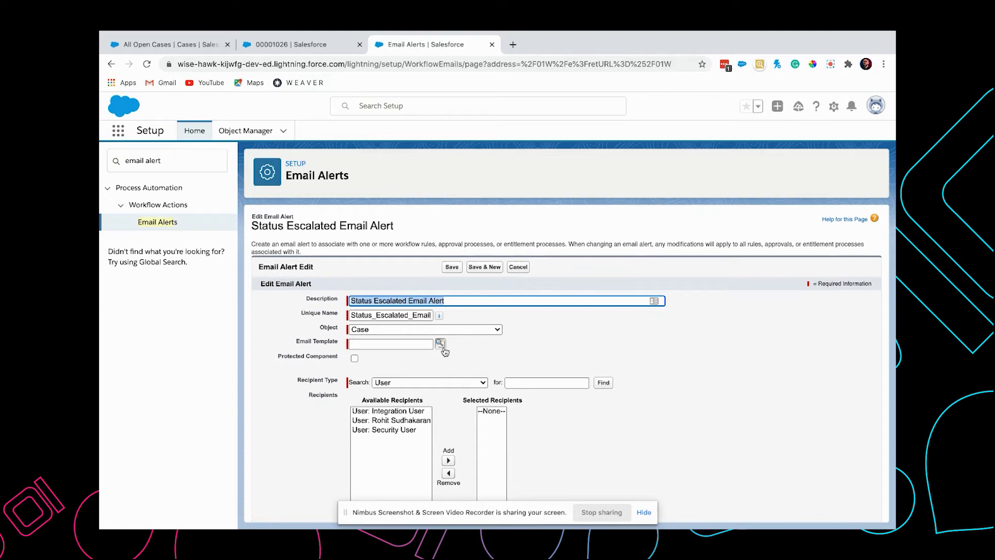
Use the New Case Email Template and add Related Contact: Contact Name as recipient
left_click(441, 343)
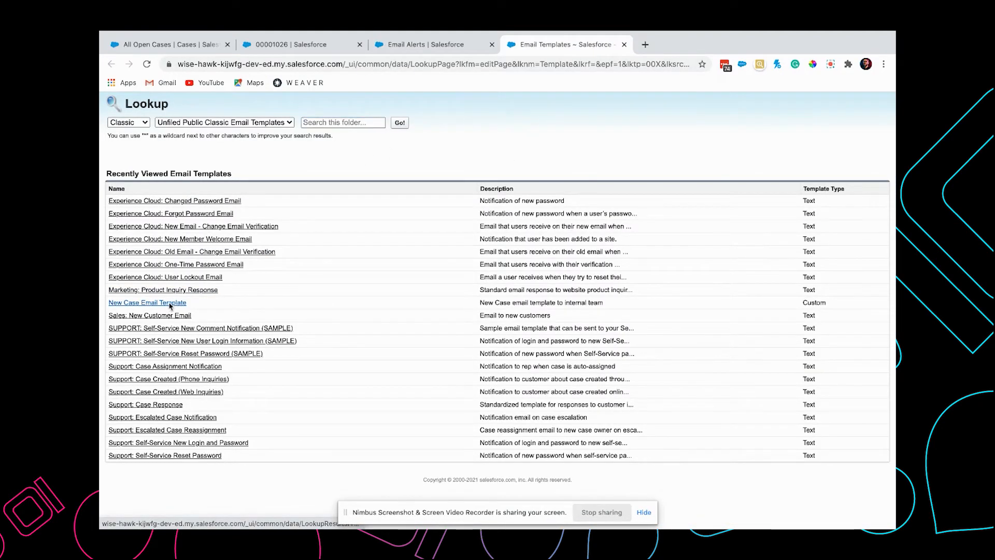
left_click(147, 302)
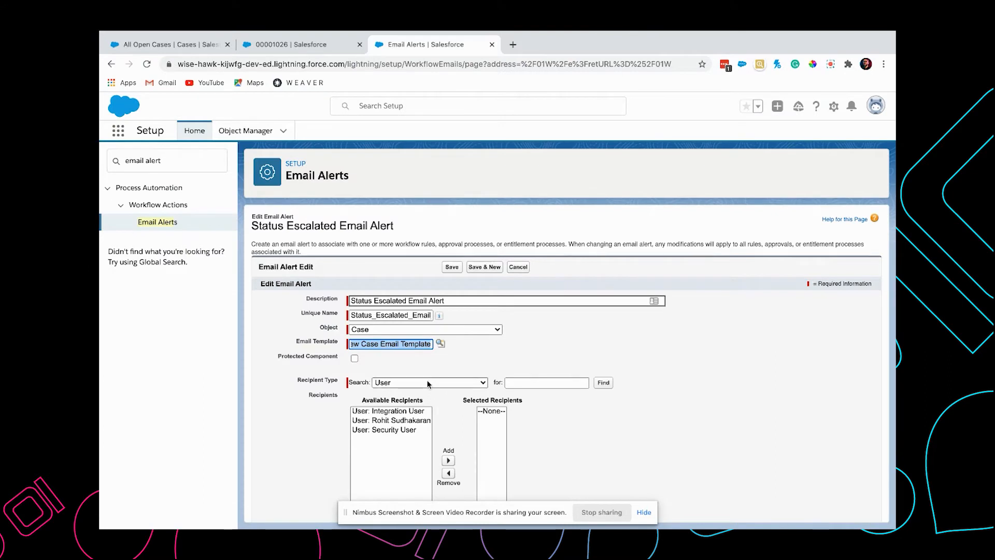
left_click(429, 382)
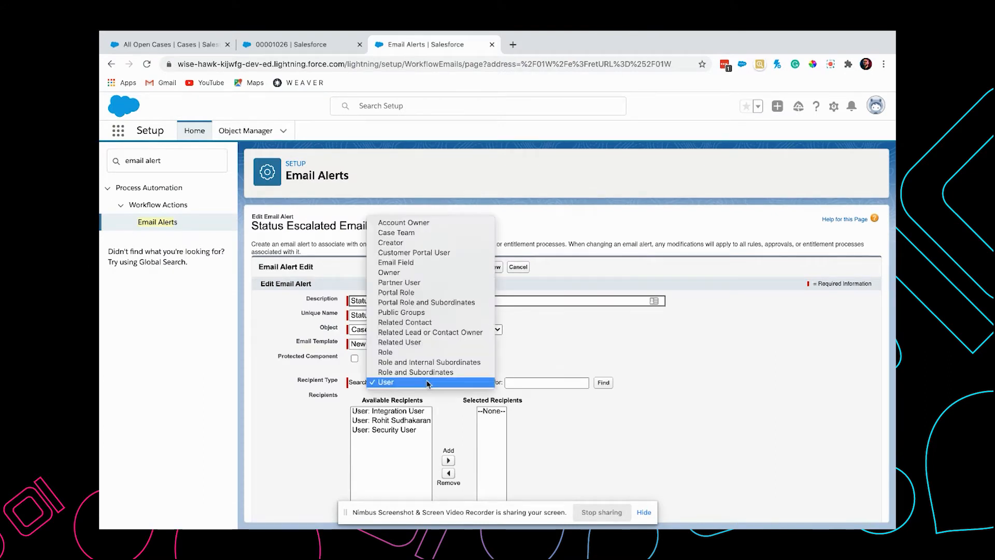
mouse_move(405, 322)
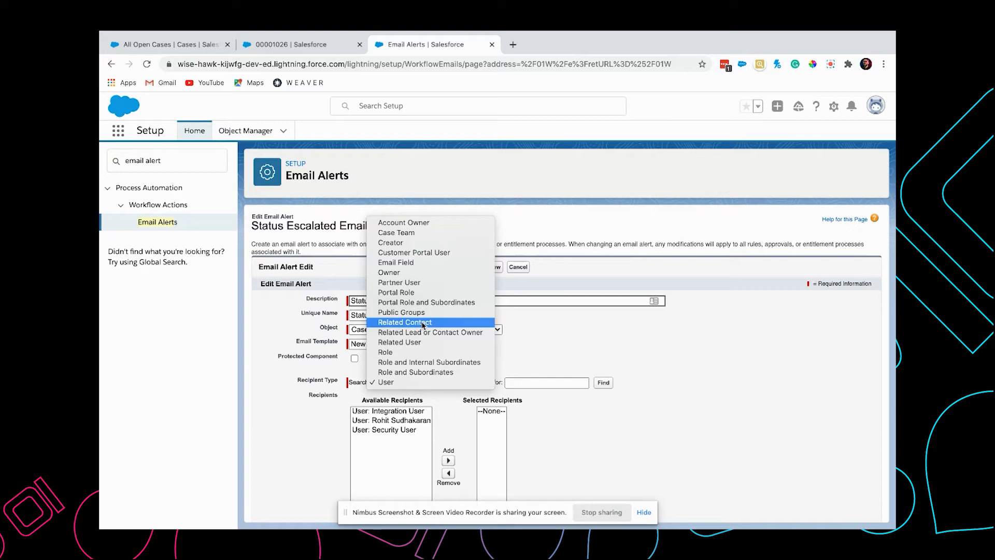
left_click(405, 321)
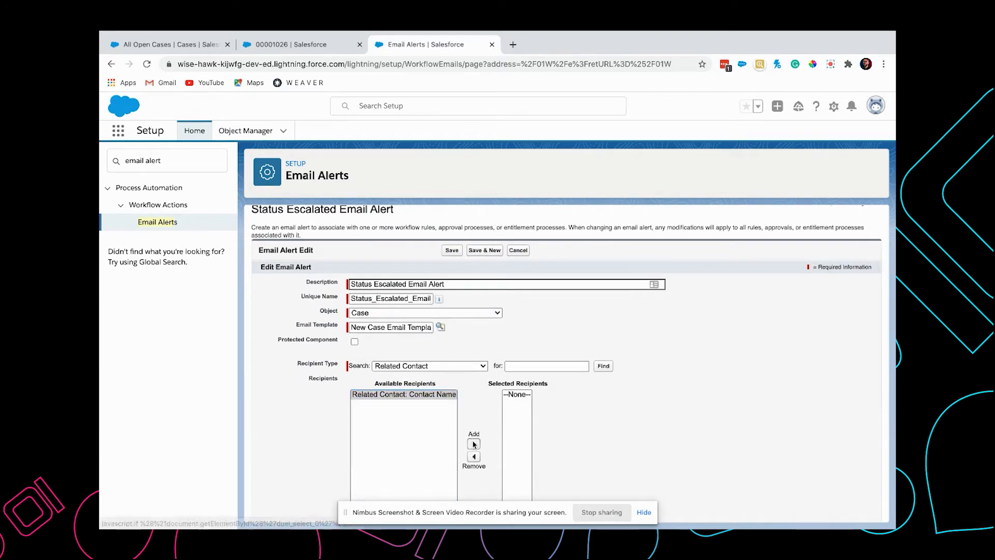
left_click(474, 443)
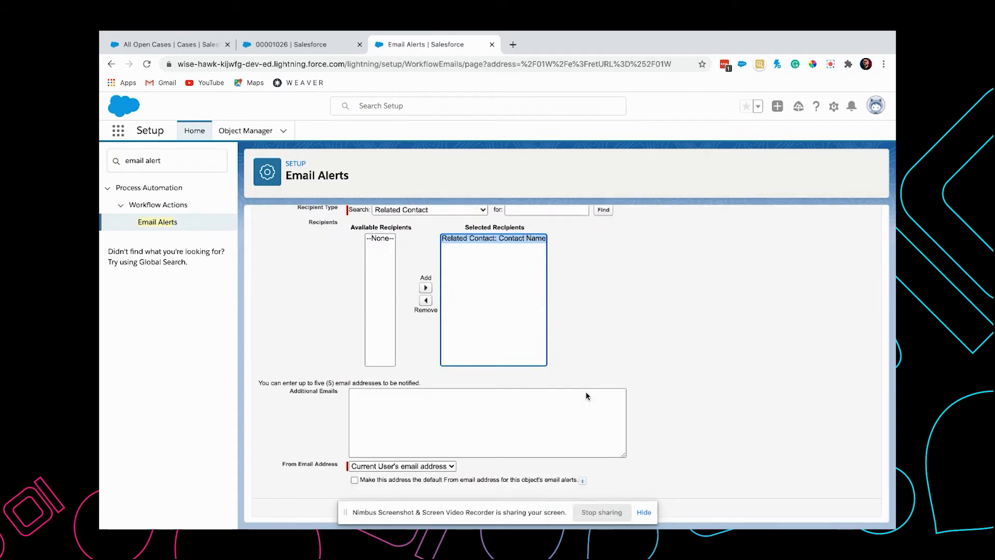
scroll("up", 3)
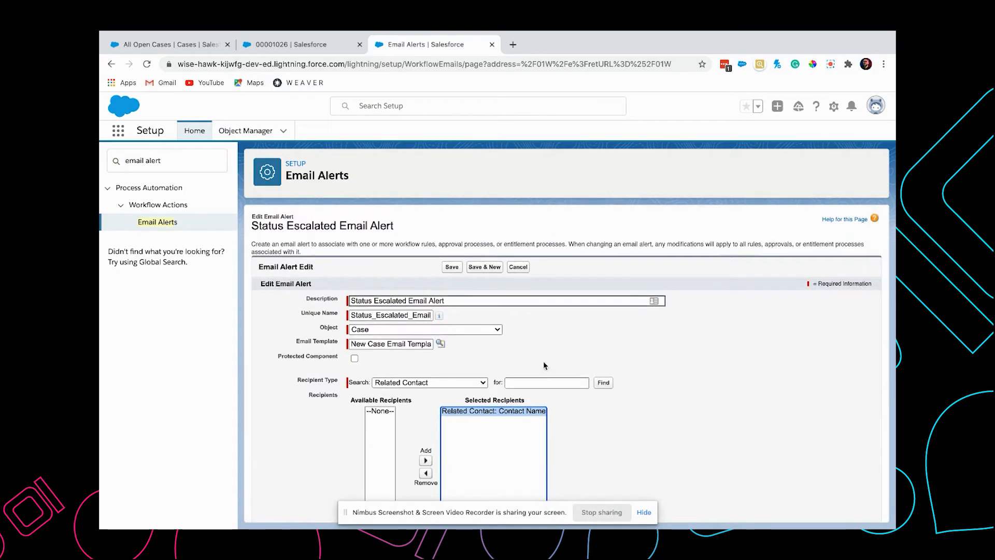
Save the Status Escalated Email Alert and return to Quick Find for Process Builder
left_click(451, 266)
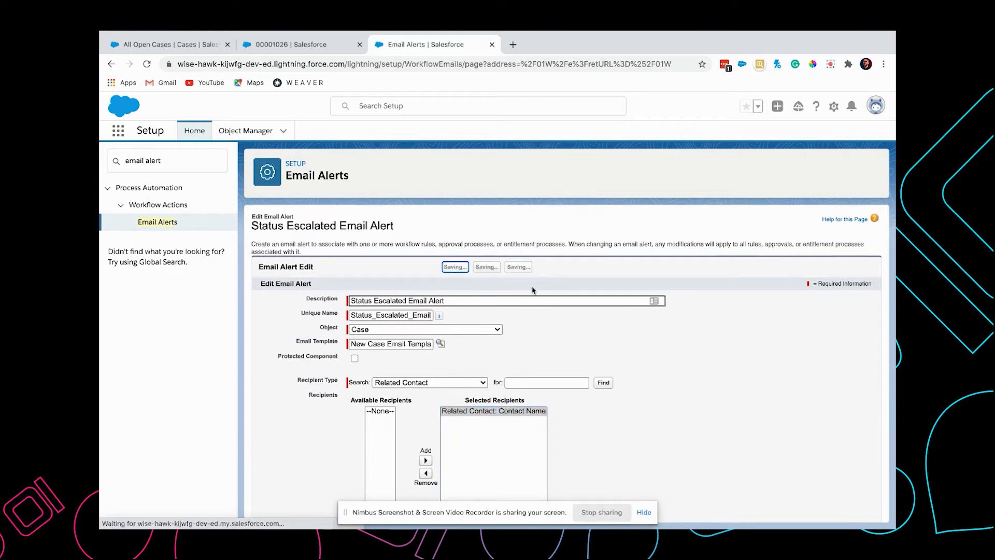
left_click(454, 266)
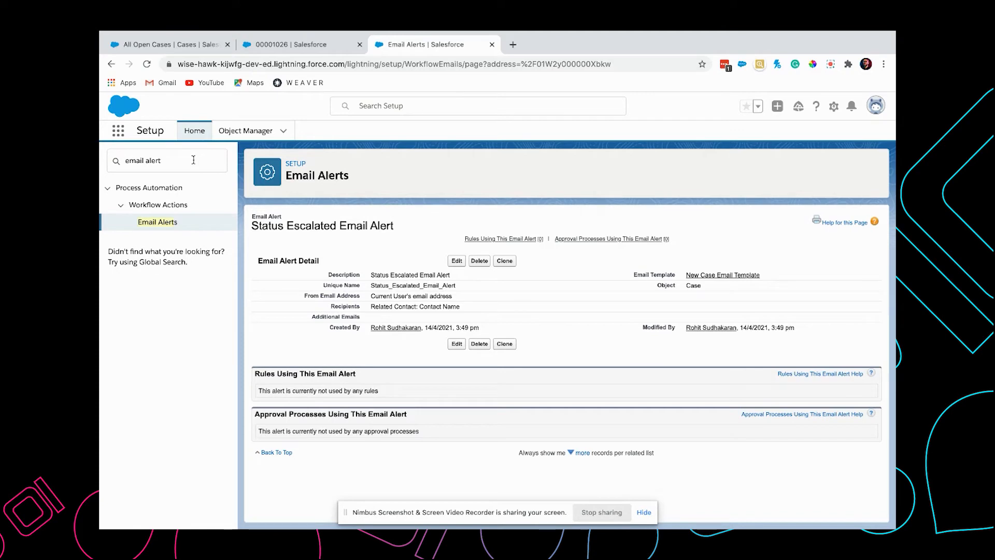
left_click(167, 160)
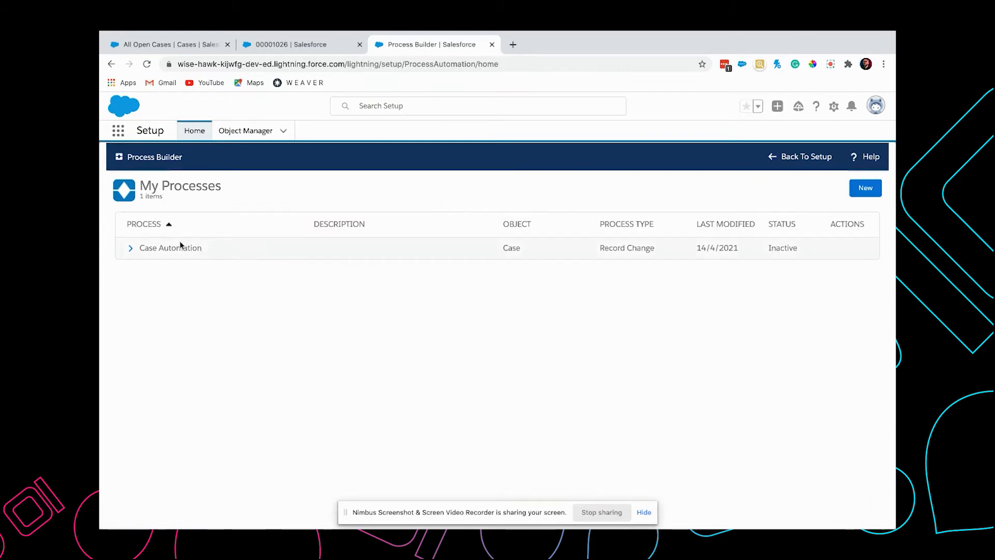
Review the Case Automation process's object settings and the Case Escalated criteria conditions
left_click(169, 248)
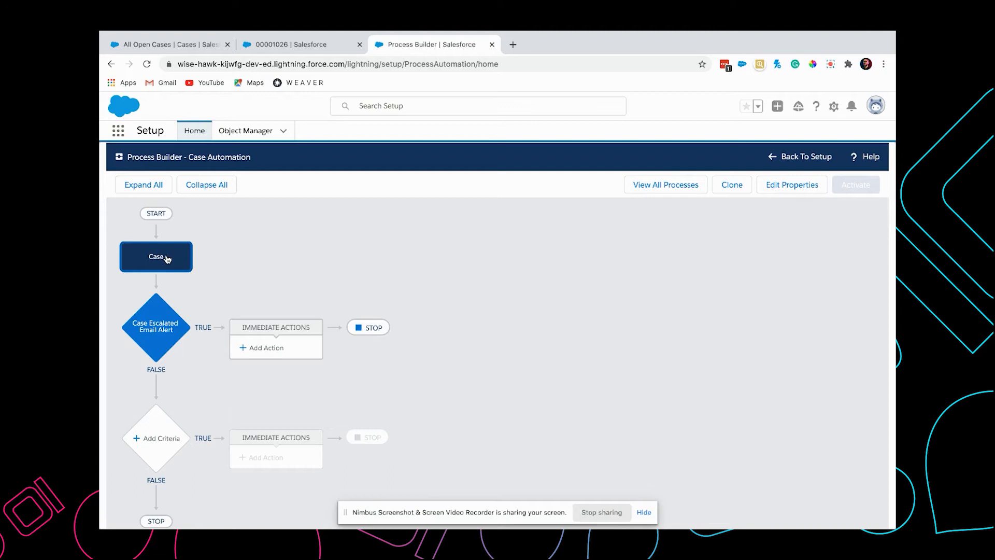
left_click(156, 256)
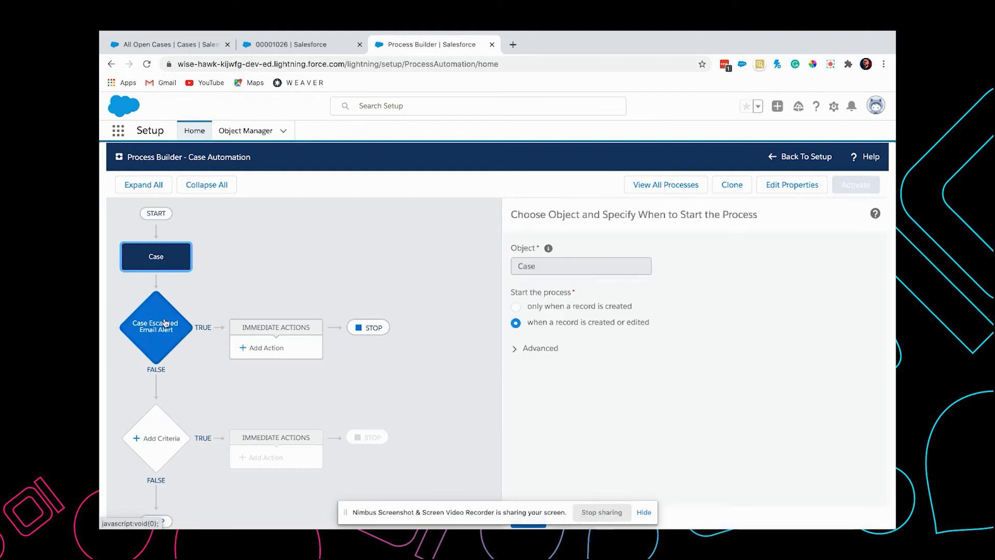
left_click(155, 325)
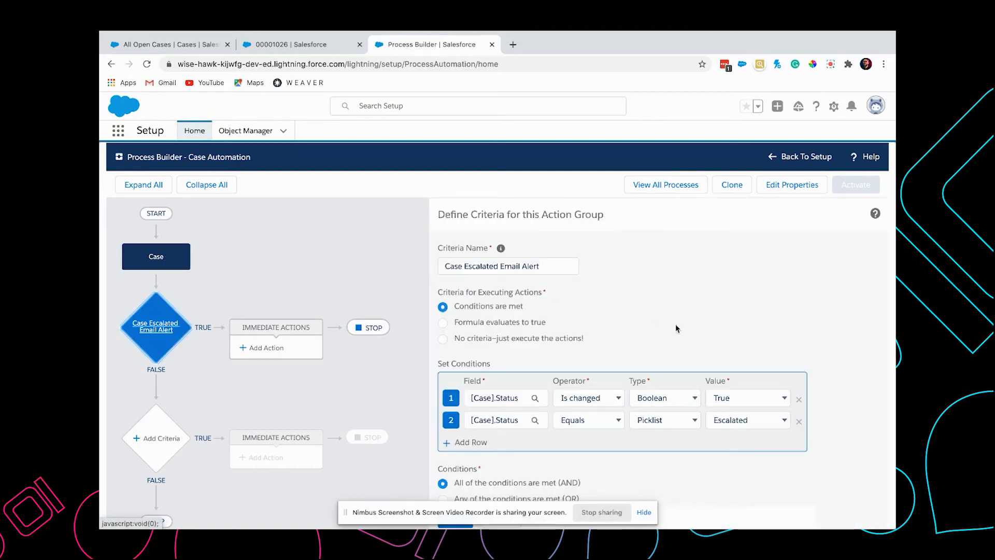
mouse_move(500, 397)
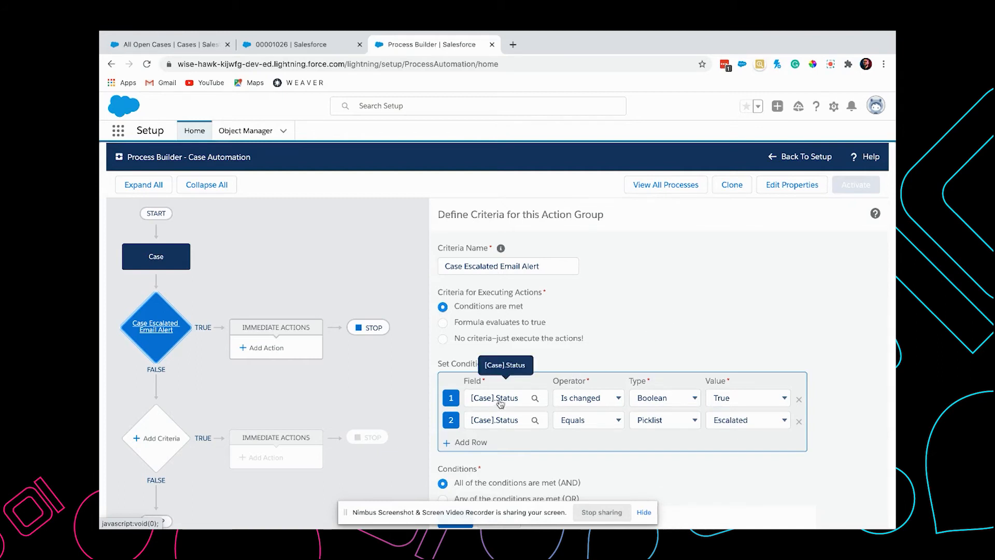
mouse_move(691, 417)
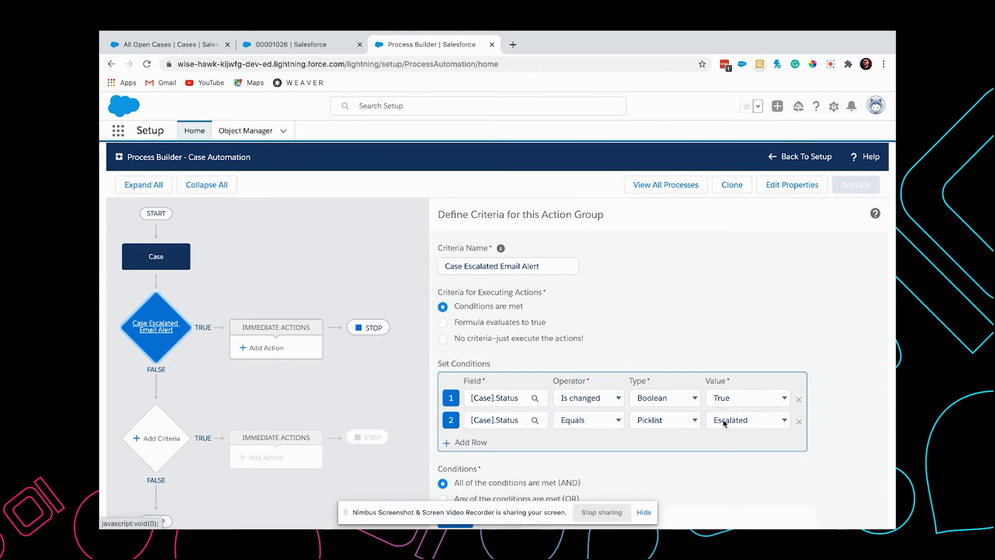
scroll("down", 3)
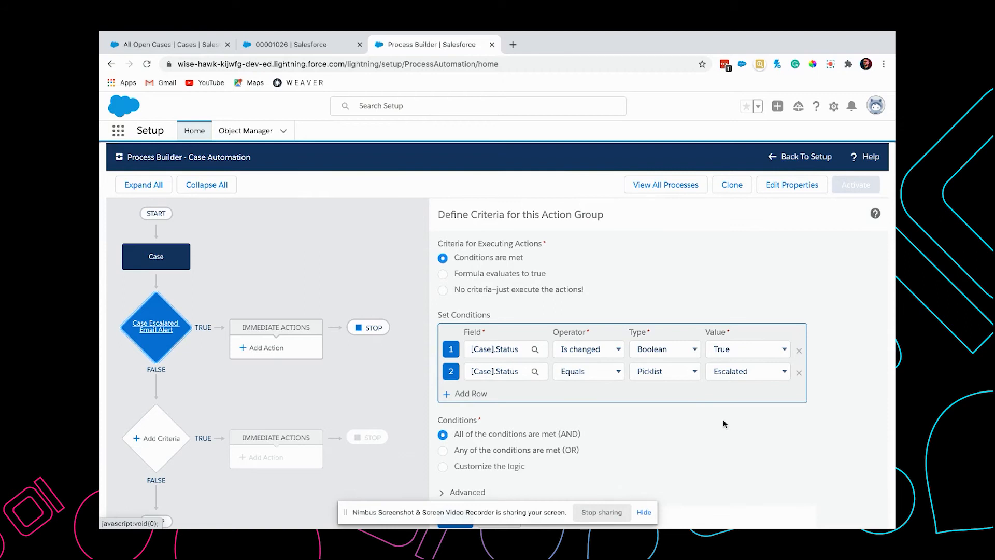
Add an Email Alerts action named 'Send Email Escalated' to the escalation criteria
left_click(276, 347)
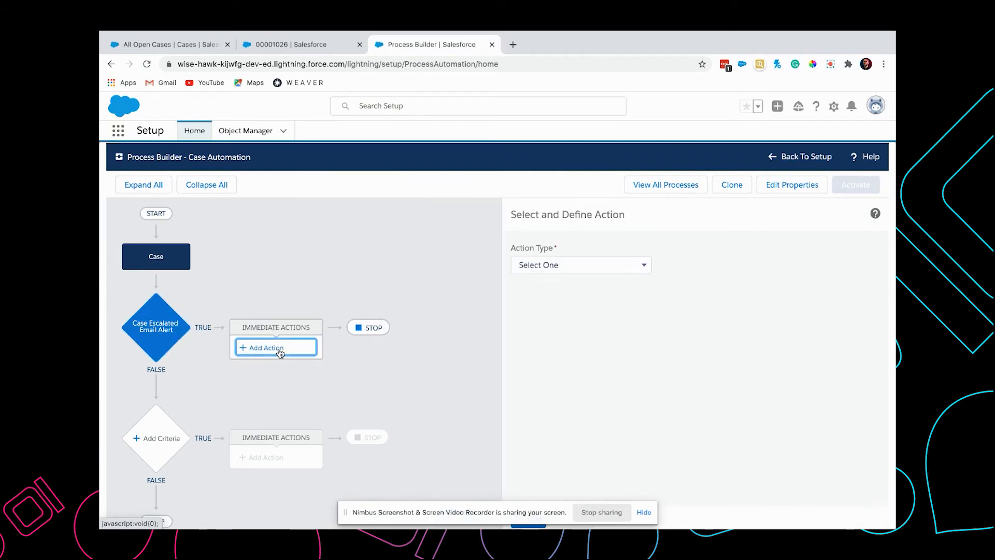
left_click(578, 265)
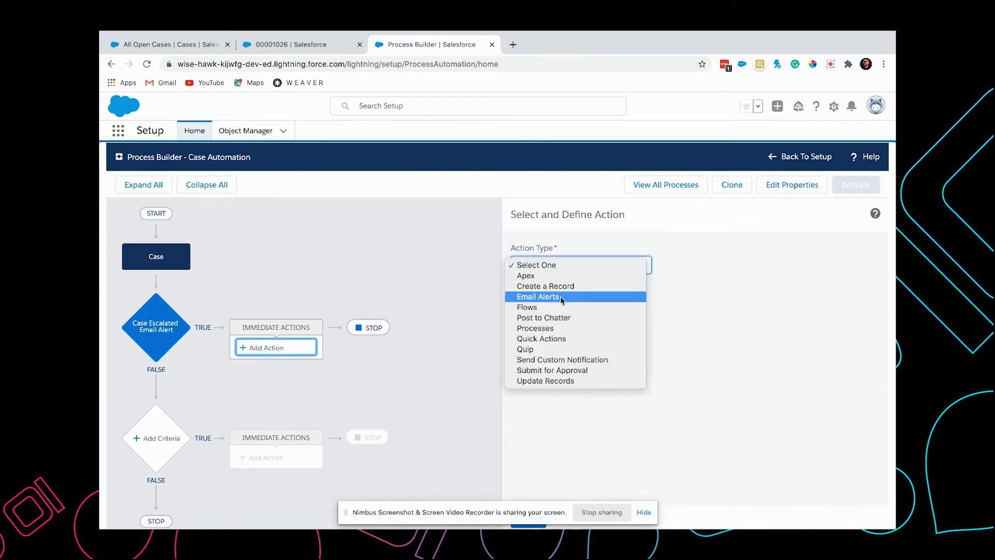
left_click(539, 296)
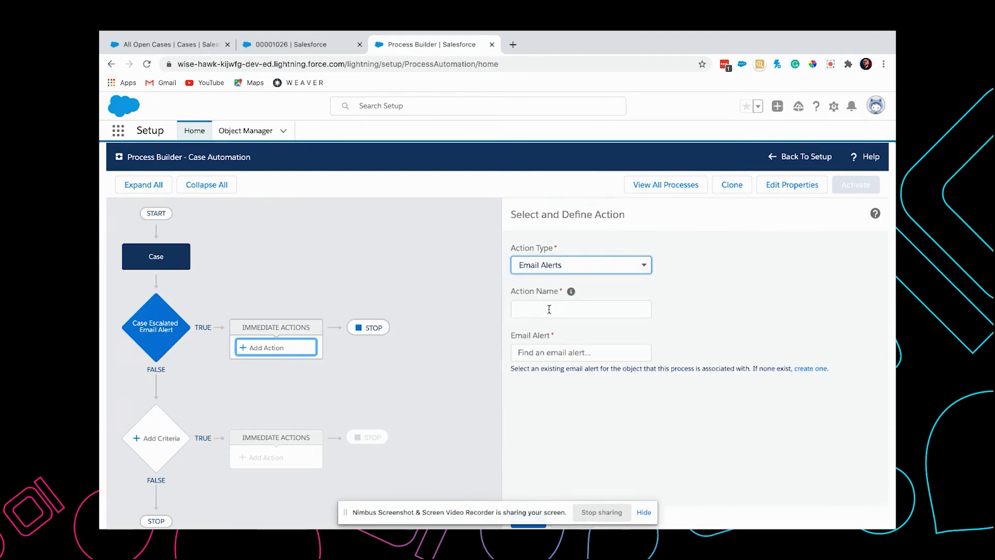
left_click(581, 308)
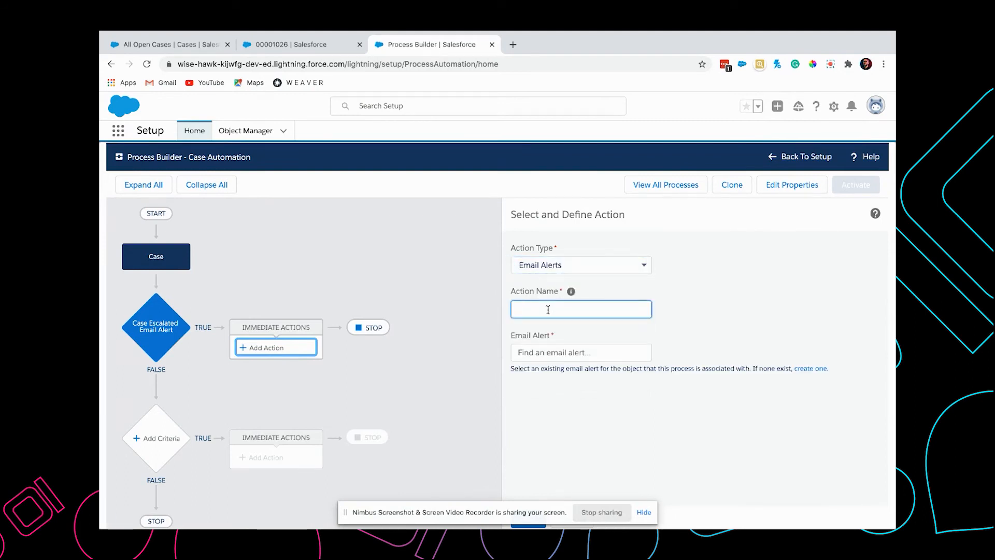
type("Send Email")
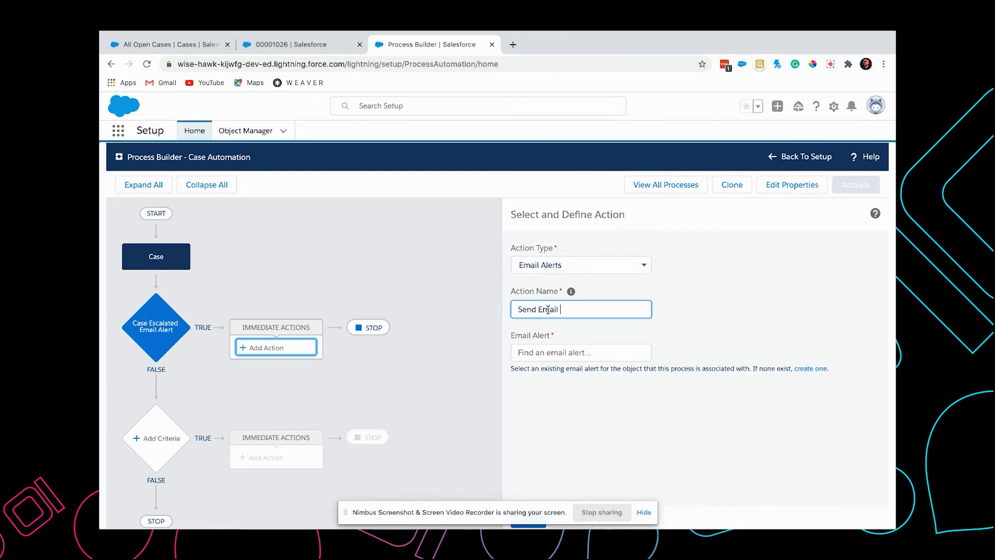
type("Escalated")
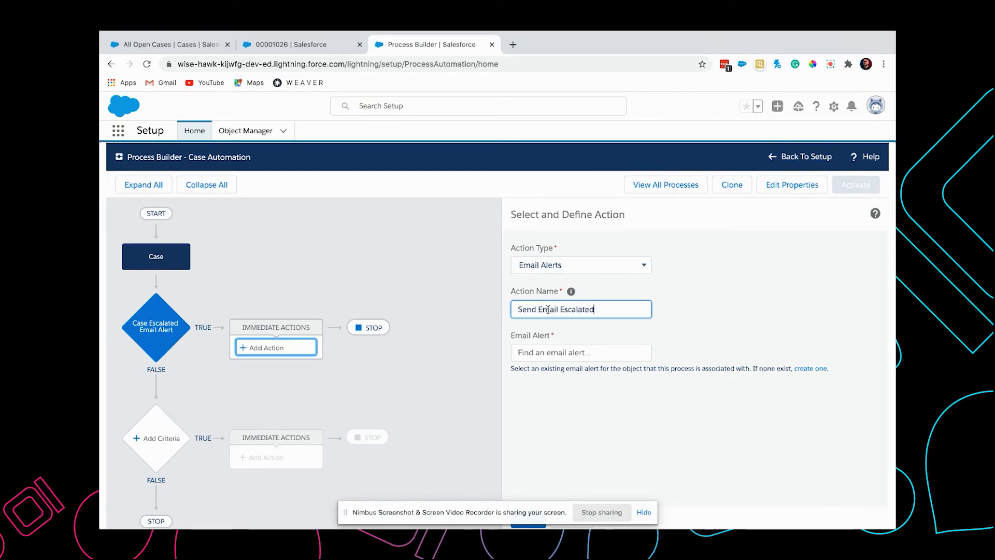
Select Status_Escalated_Email_Alert as the action's email alert and save it
left_click(580, 352)
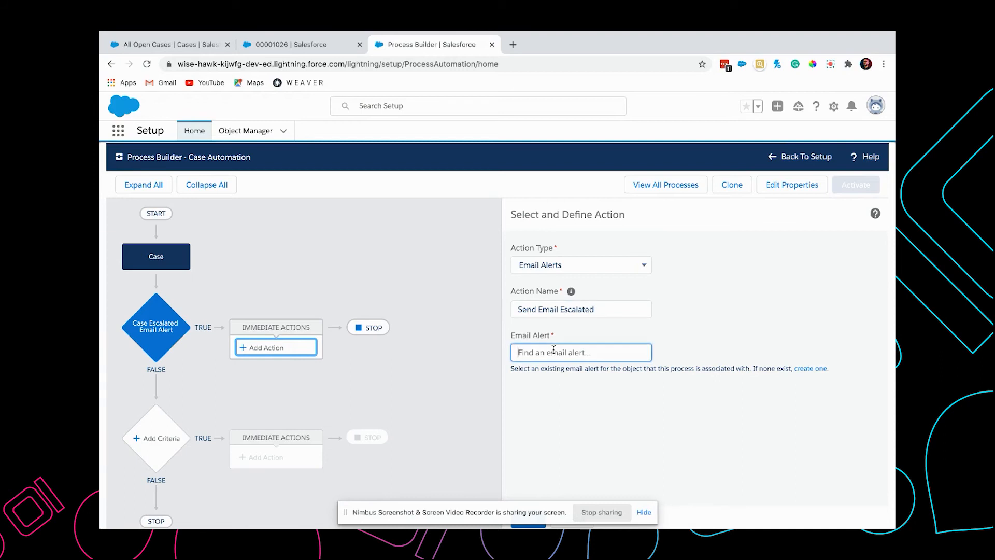
type("new")
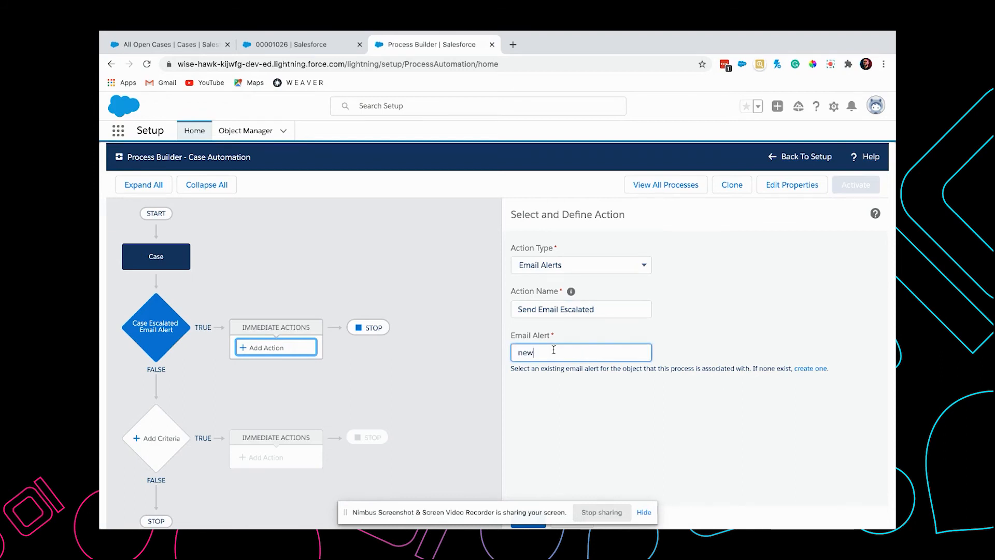
type("case")
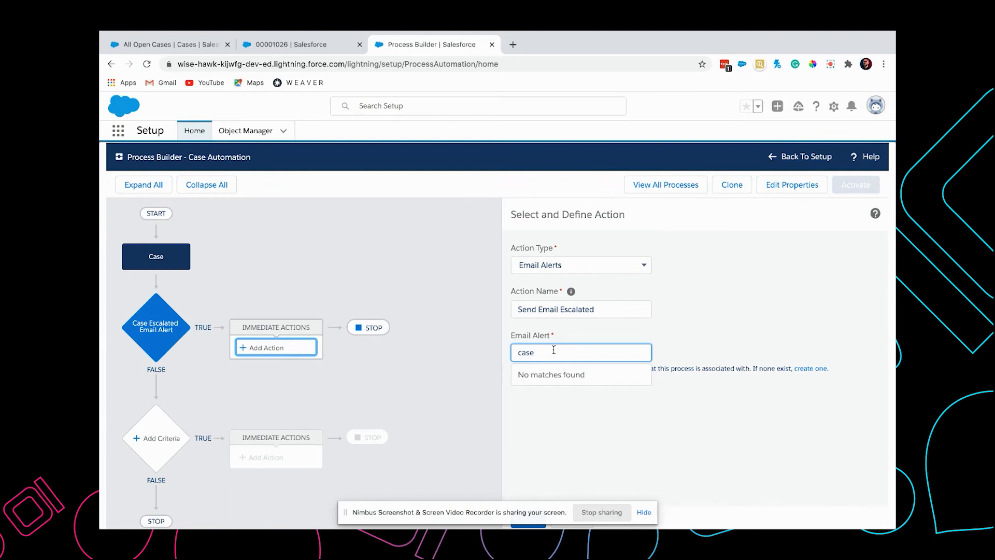
type("e")
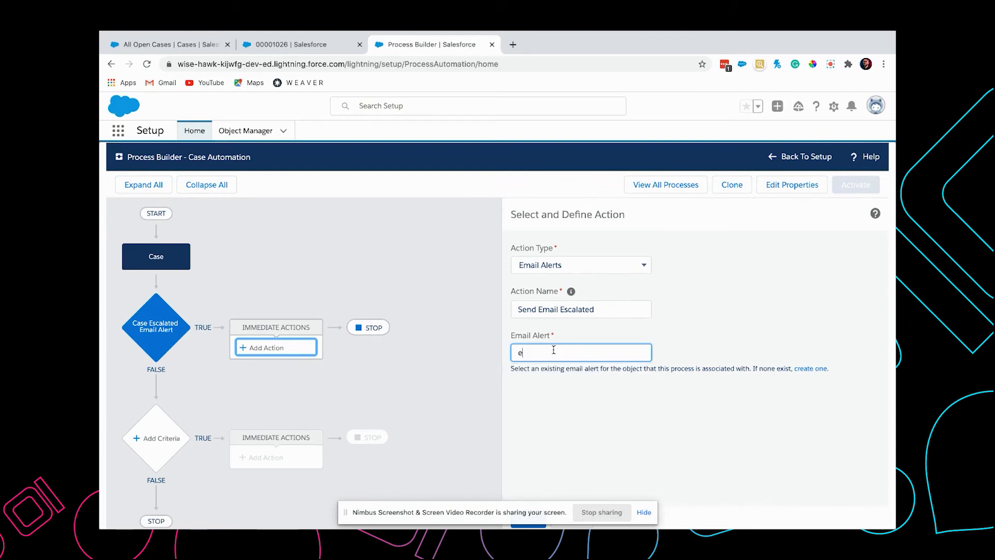
type("sca")
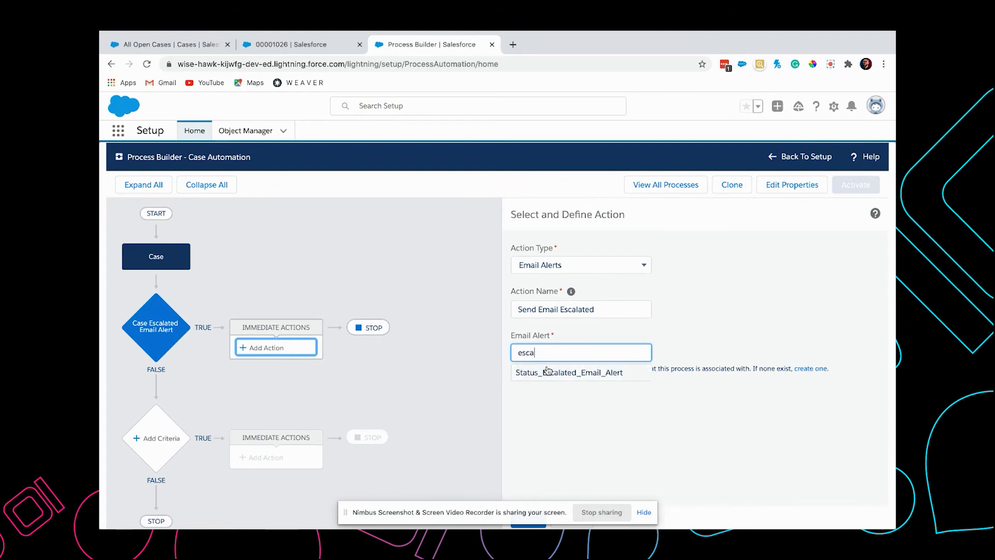
left_click(569, 372)
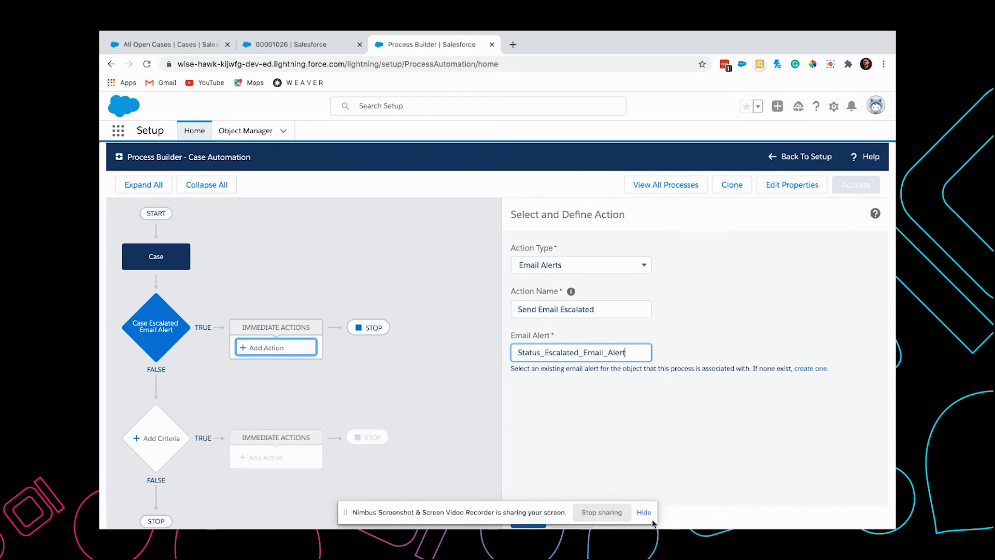
left_click(527, 519)
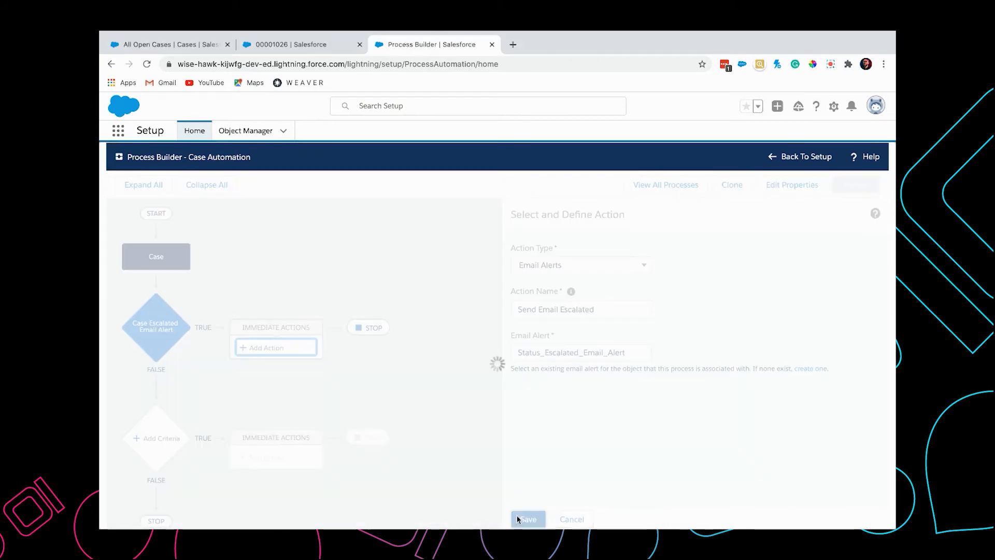
Activate the Case Automation process and confirm the version activation
left_click(528, 518)
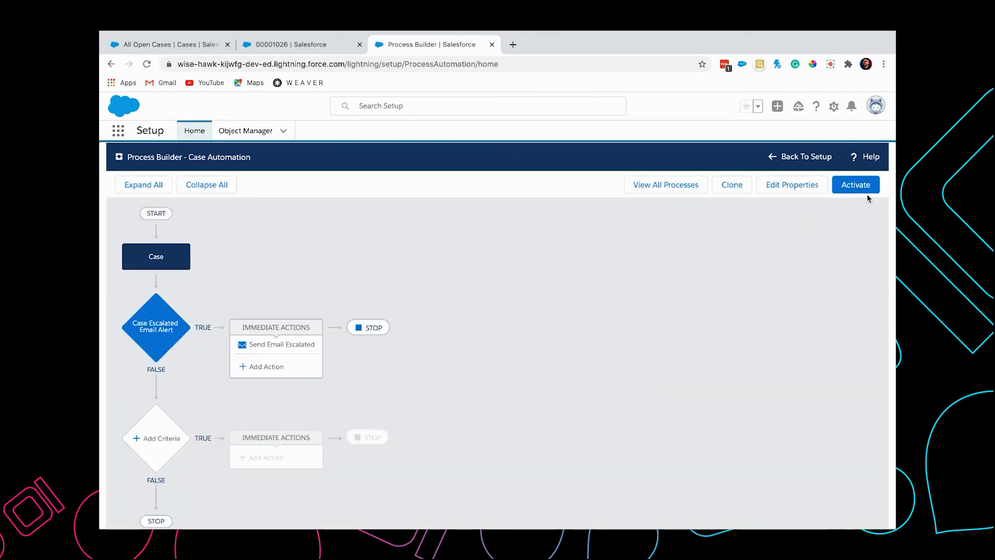
left_click(855, 184)
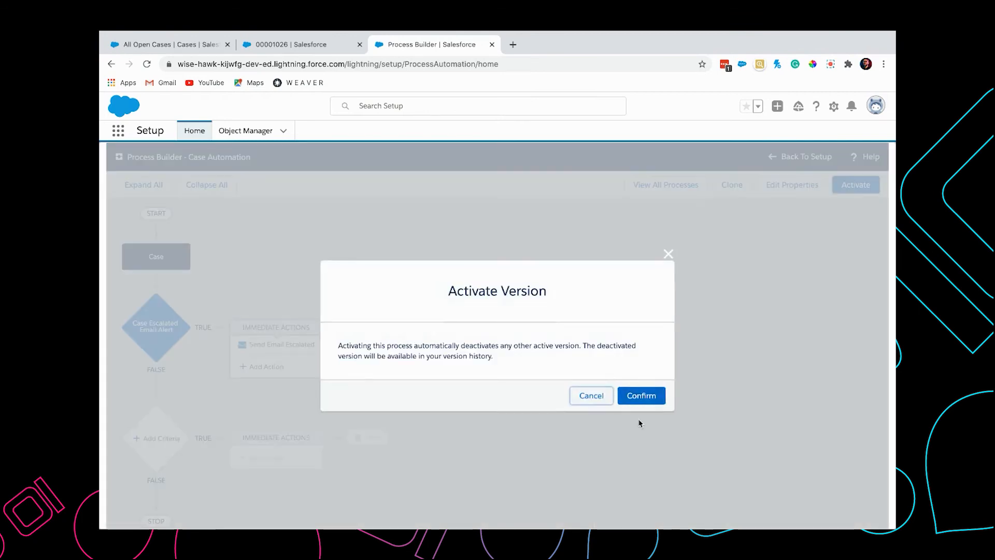
left_click(641, 395)
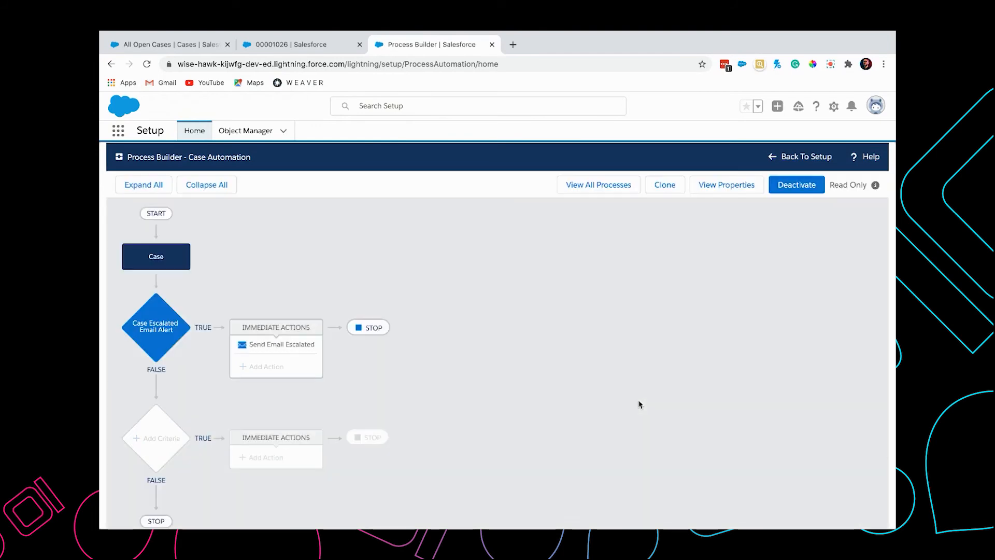
mouse_move(301, 44)
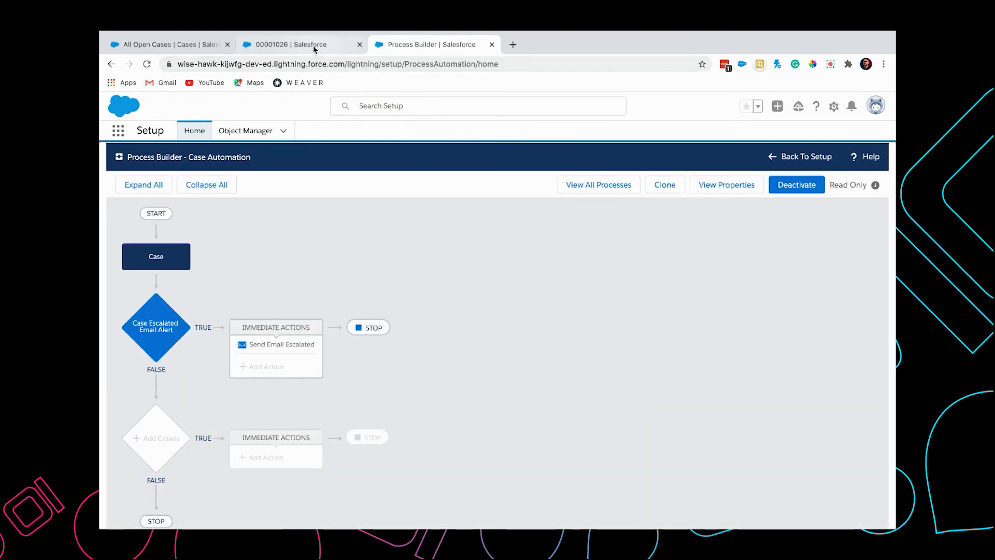
Mark Escalated as the current status of case 00001026
left_click(168, 45)
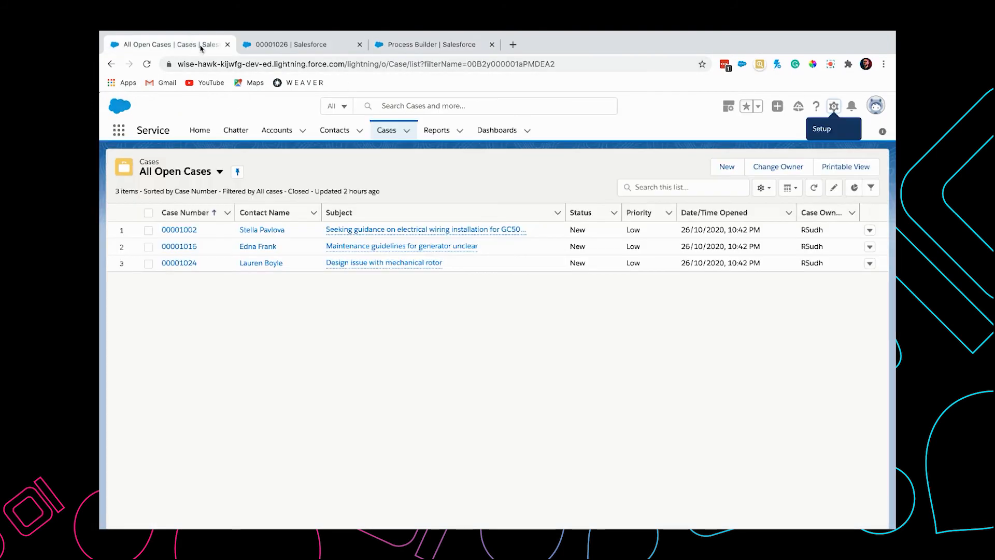
left_click(286, 44)
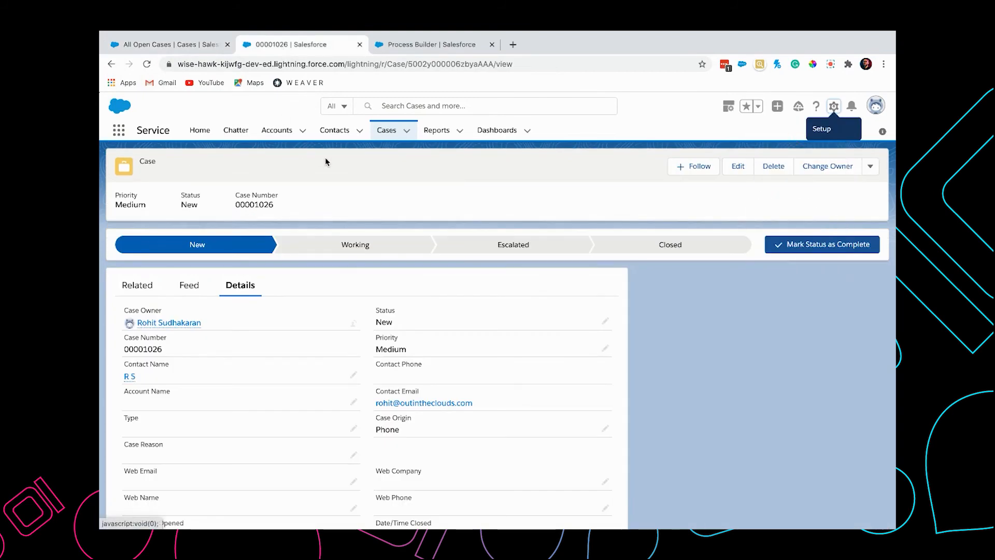
mouse_move(487, 239)
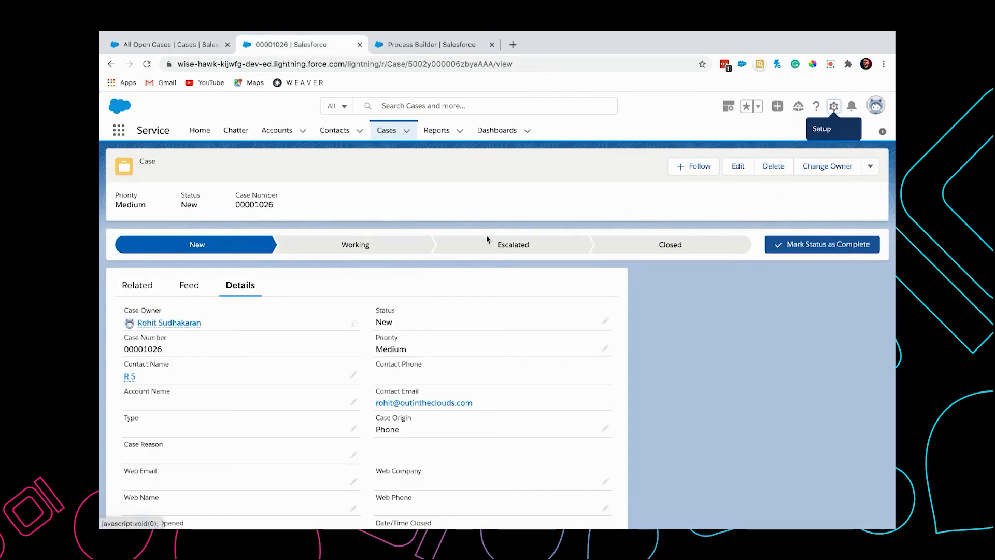
left_click(513, 245)
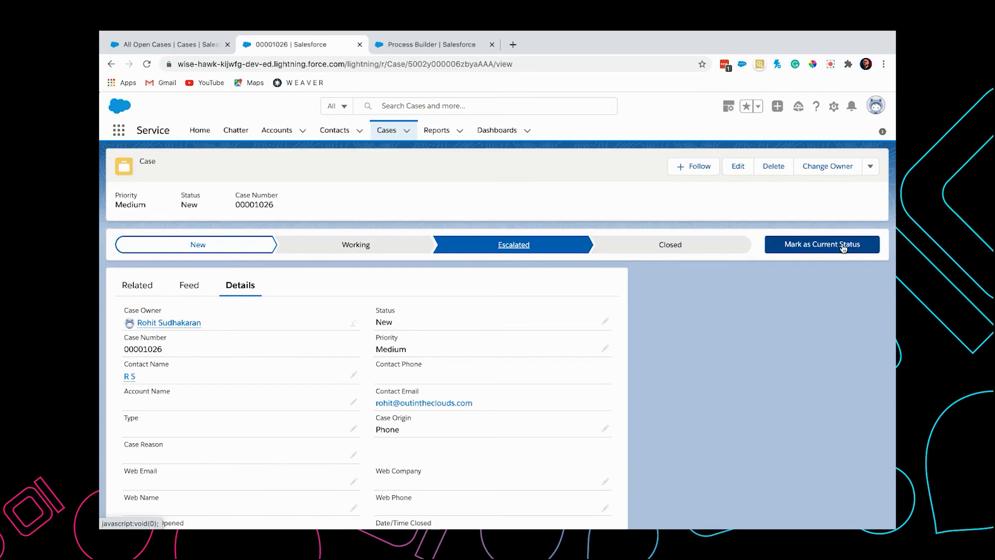
left_click(821, 245)
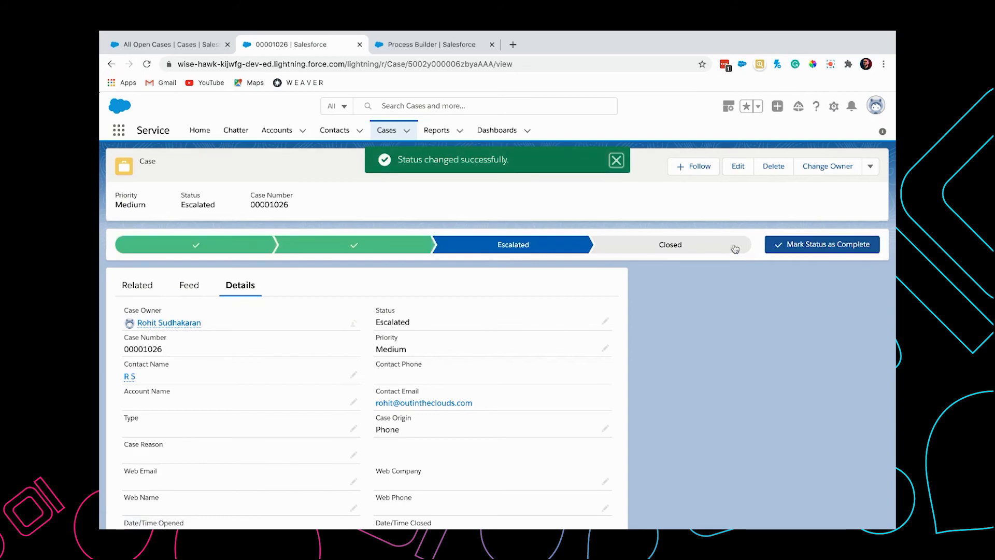
mouse_move(760, 371)
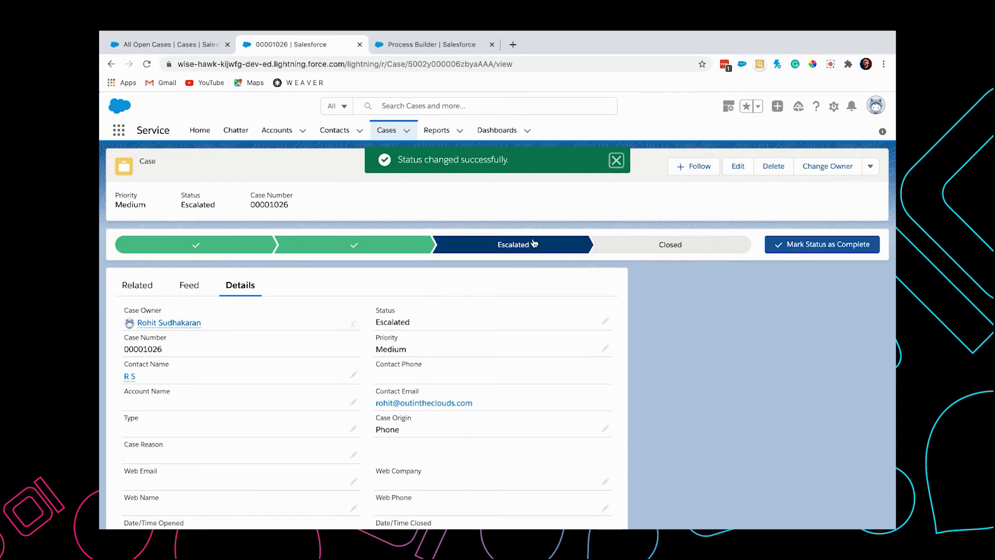
left_click(616, 160)
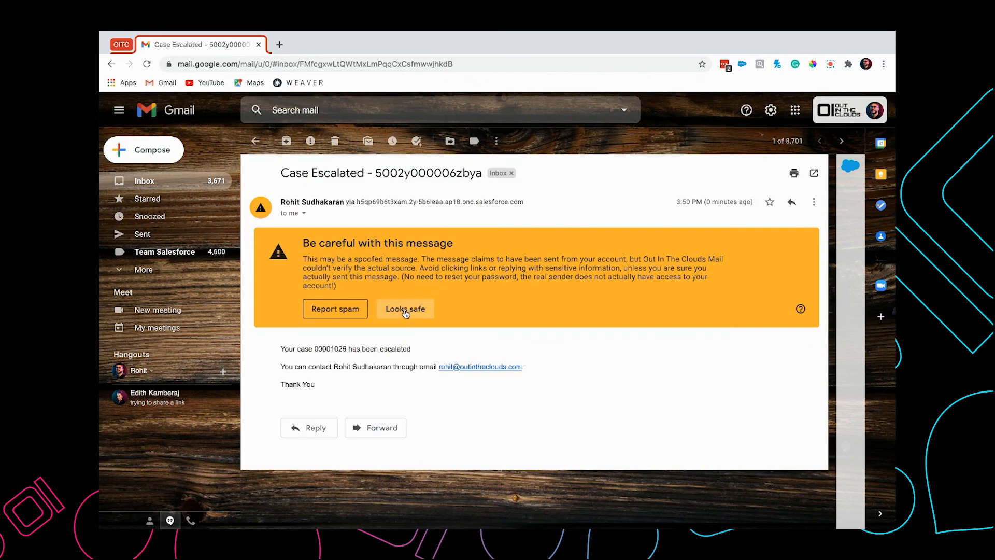
Mark the Case Escalated email for case 00001026 as 'Looks safe' in Gmail
left_click(405, 309)
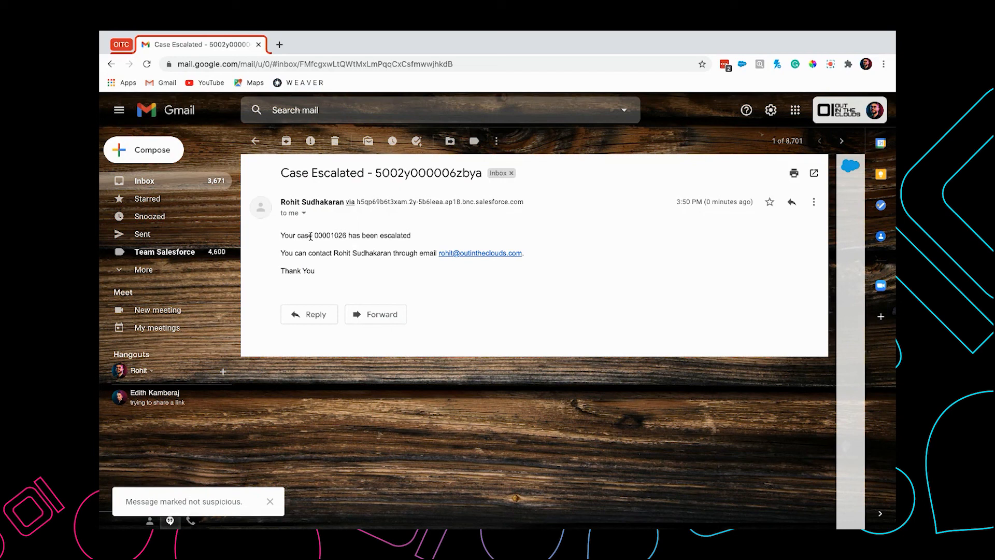
mouse_move(344, 252)
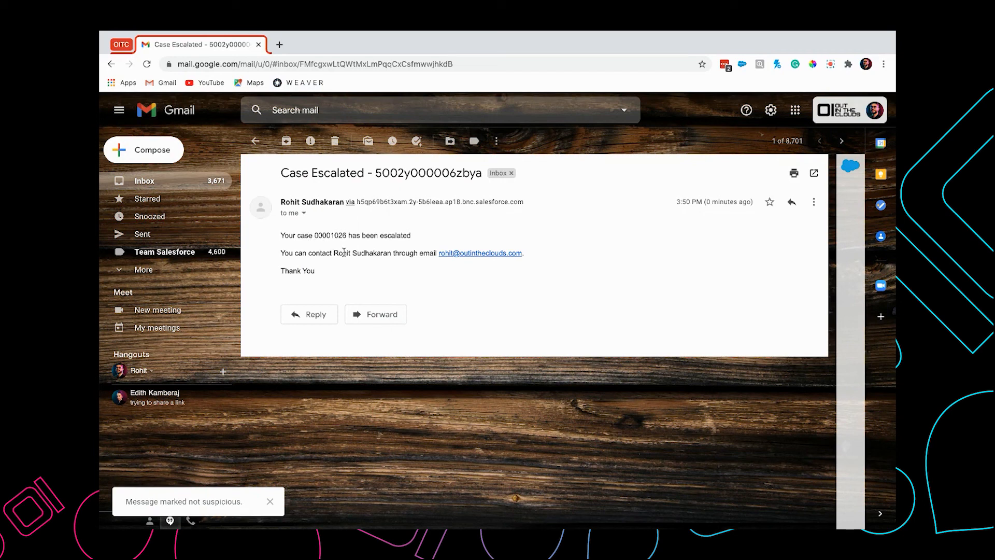